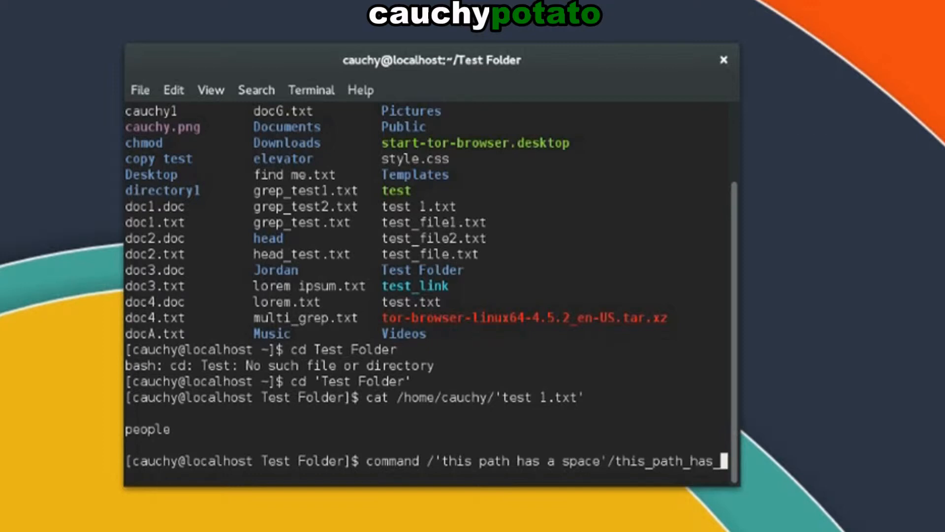
- Backspace over the tail of the partly typed example command at the prompt
{"action": "key", "text": "BackSpace"}
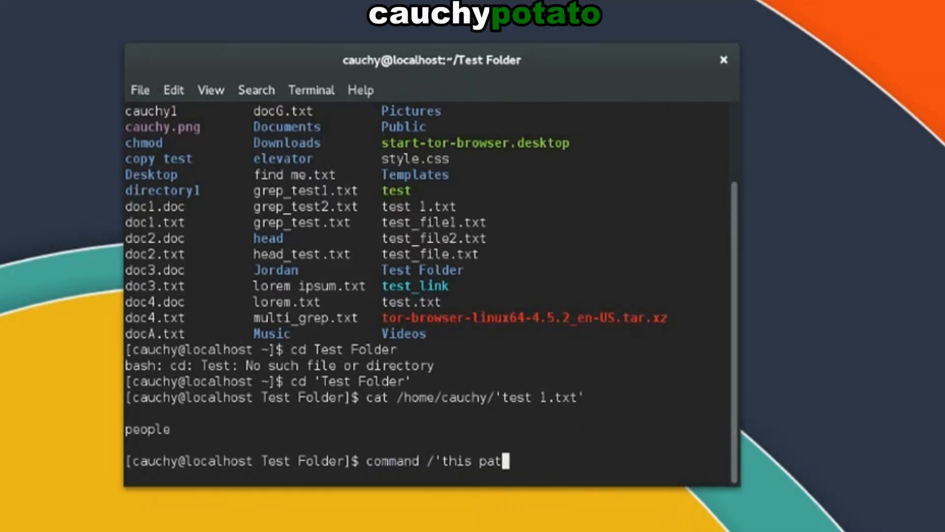
{"action": "type", "text": "cd /home/cauchy/\"copy test\""}
{"action": "key", "text": "Return"}
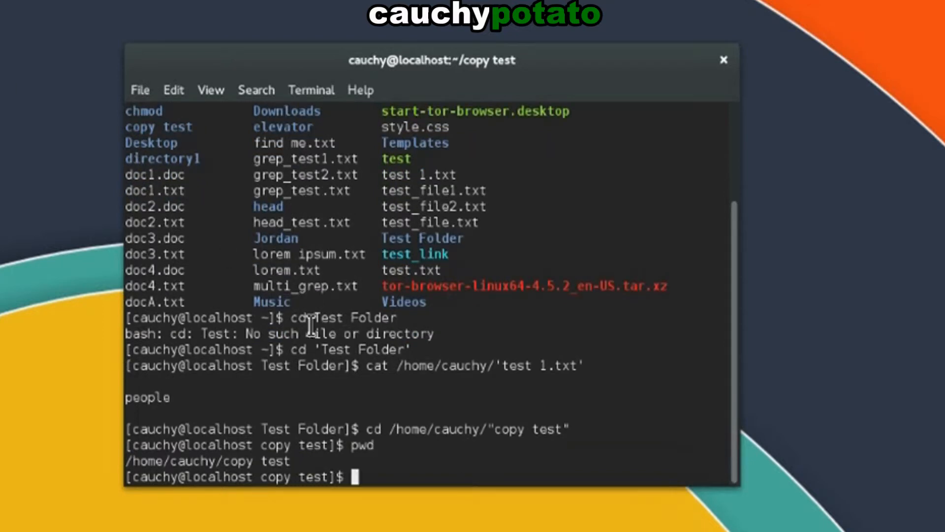